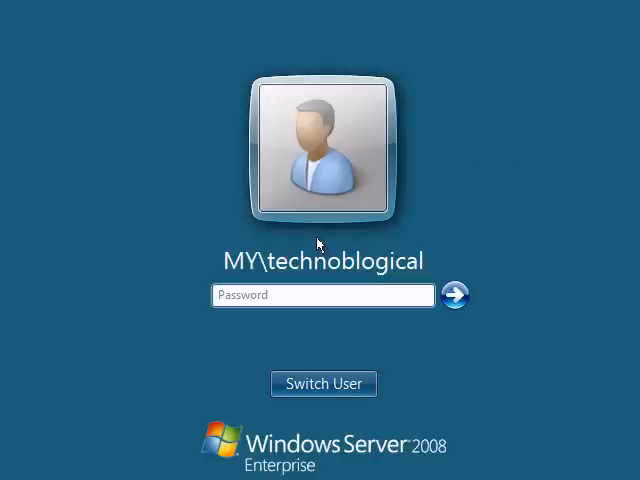
Step: Enter the account password and log on to the server
text(•)
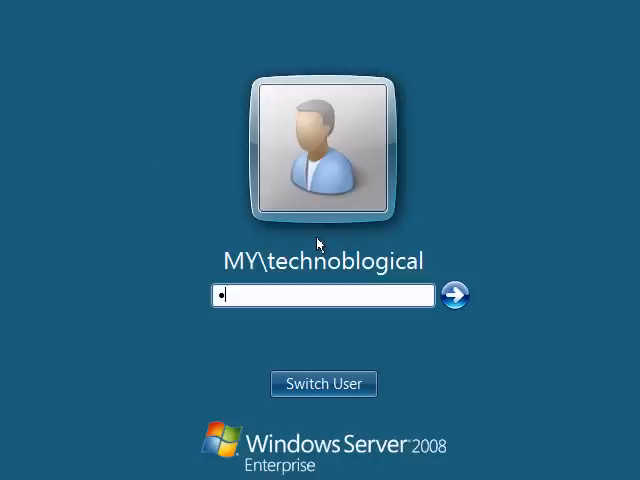
click(456, 296)
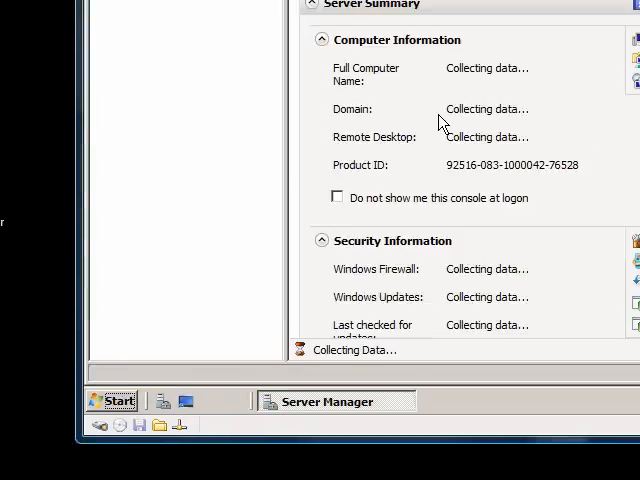
Step: Launch a blank Notepad document from the Start menu
click(116, 400)
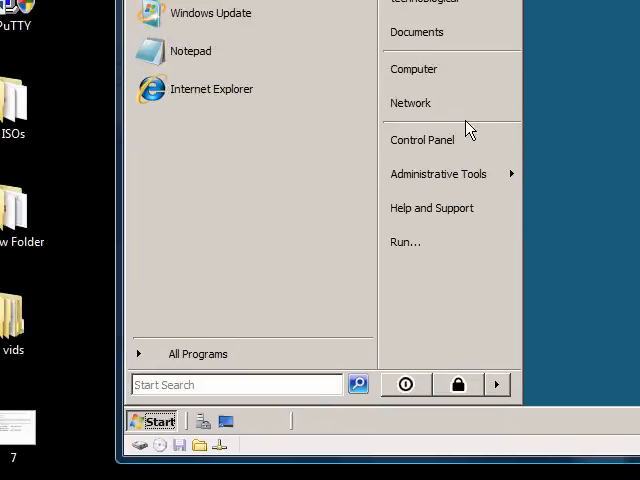
click(192, 50)
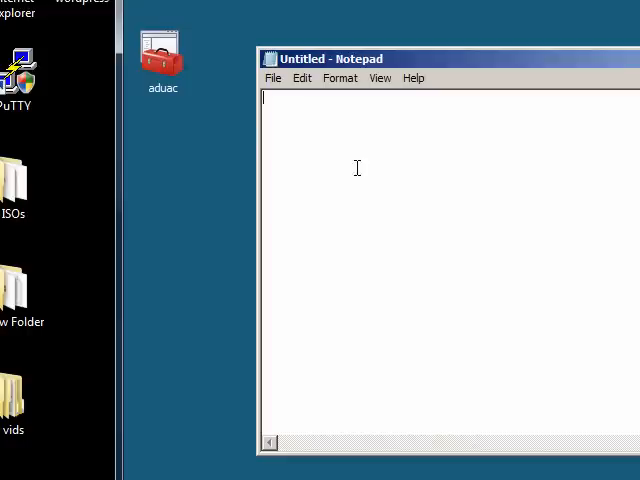
mouse_move(364, 160)
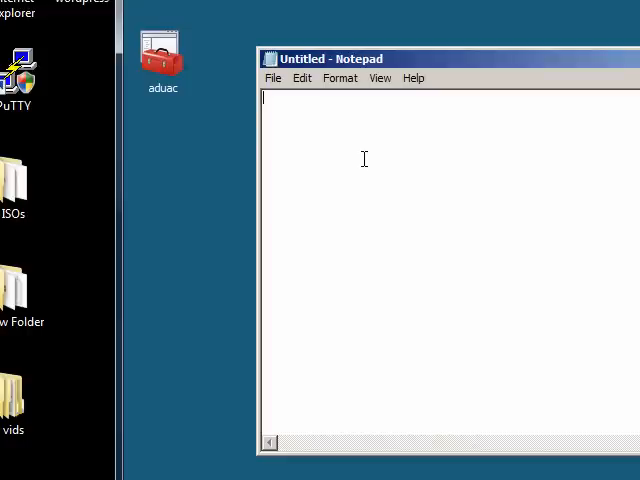
Step: Write account, global, local and permissions, each on its own line
text(a)
text(g)
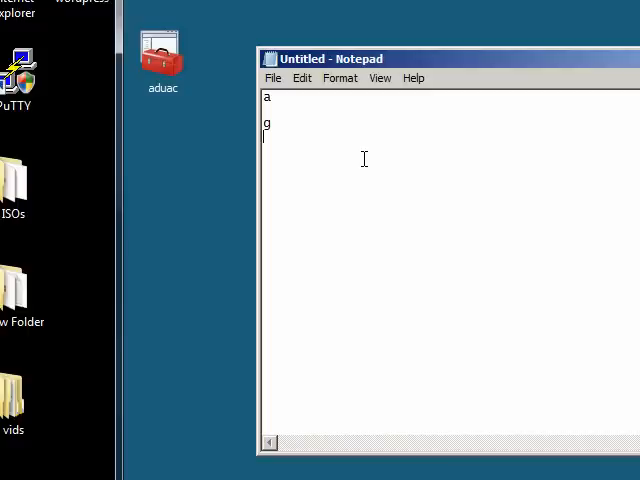
text(1)
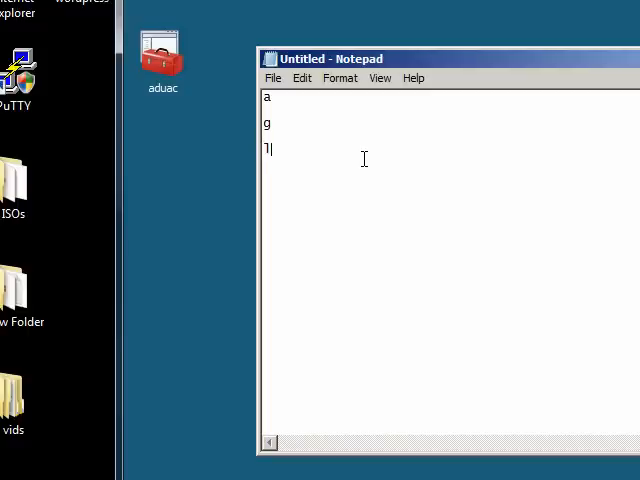
text(p)
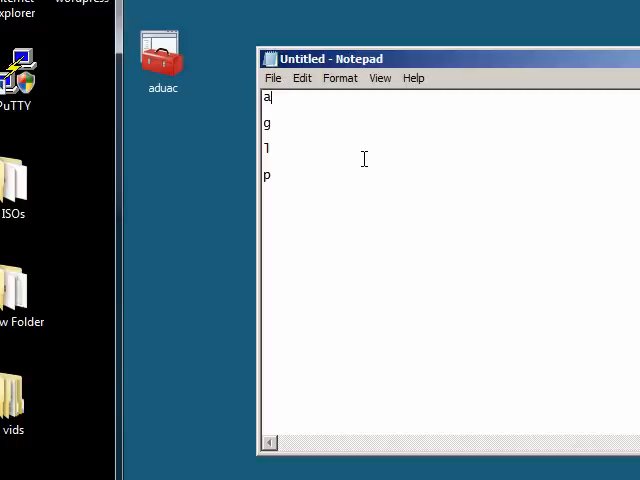
text(c)
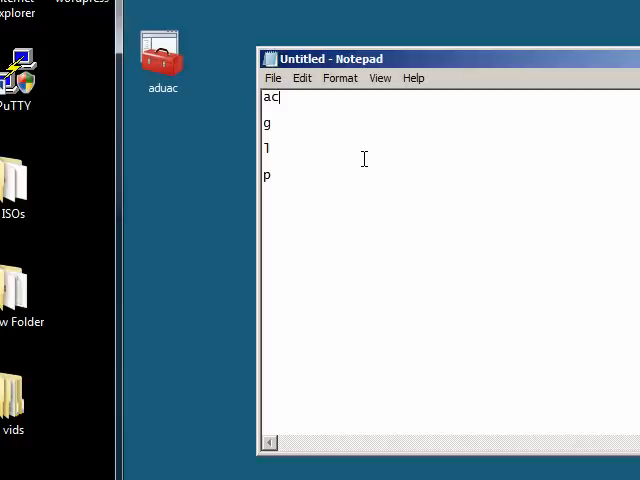
text(count)
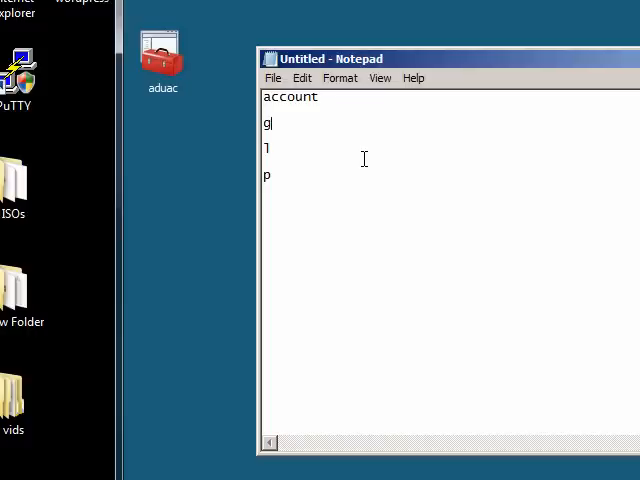
text(lobal)
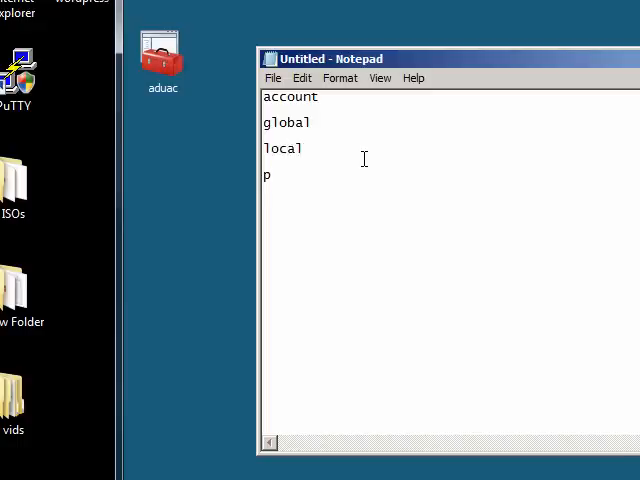
text(ermissions)
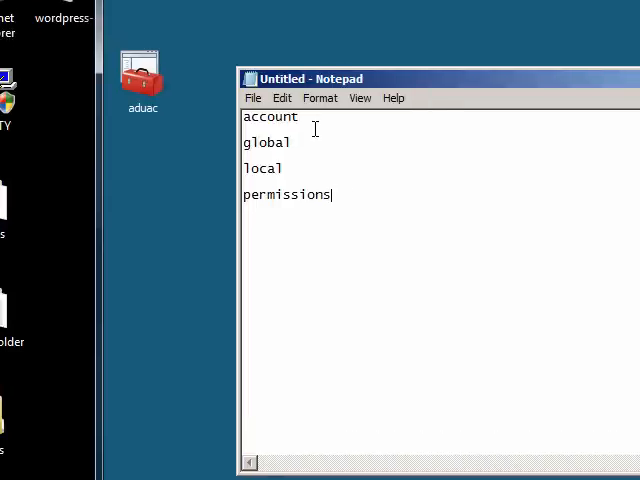
double_click(270, 116)
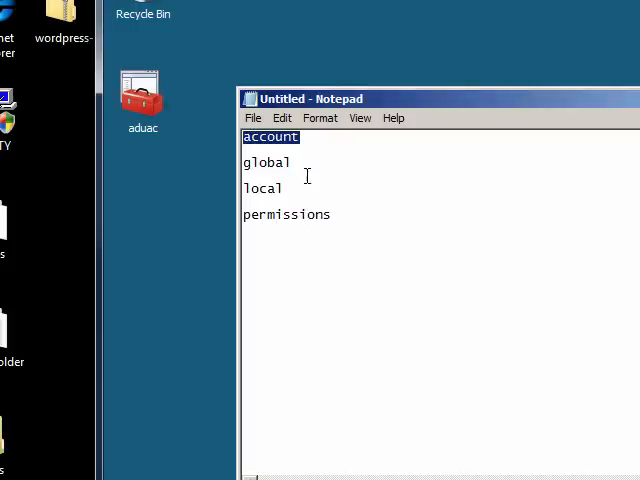
click(304, 136)
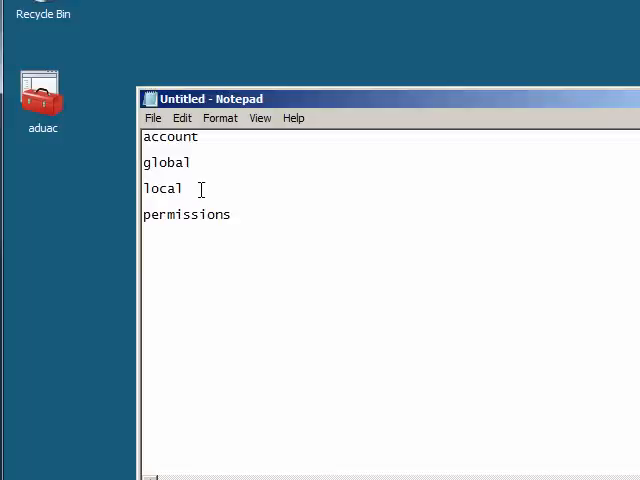
click(200, 136)
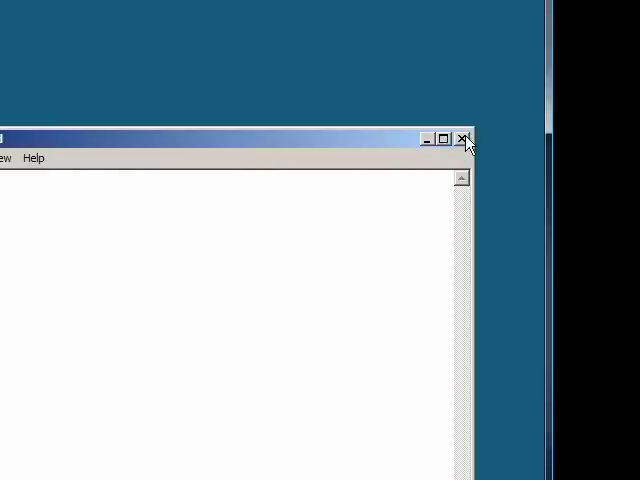
Step: Close Notepad and start Active Directory Users and Computers from Administrative Tools
click(468, 138)
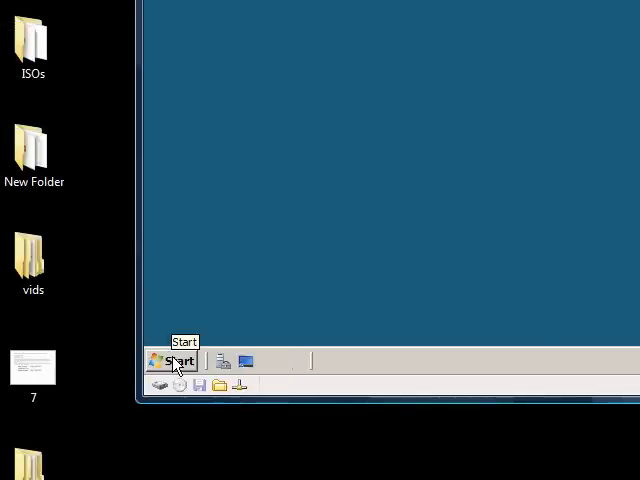
click(172, 360)
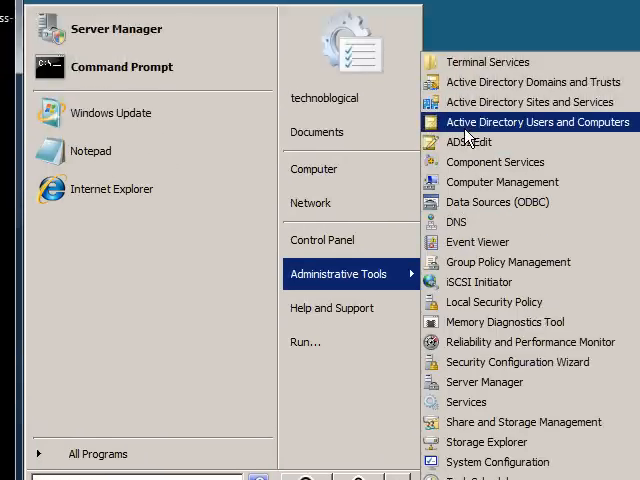
click(536, 122)
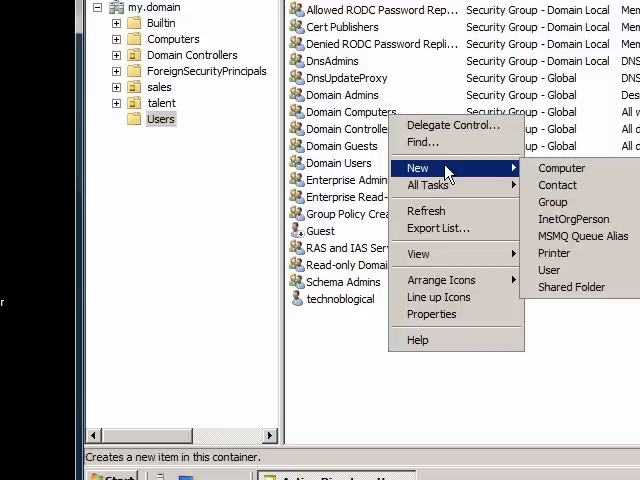
mouse_move(472, 202)
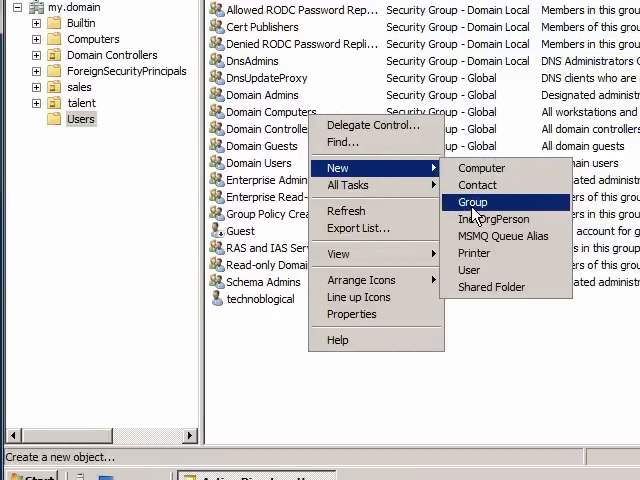
Step: Create the group printerusers with Domain local scope and Security type in Users
click(472, 202)
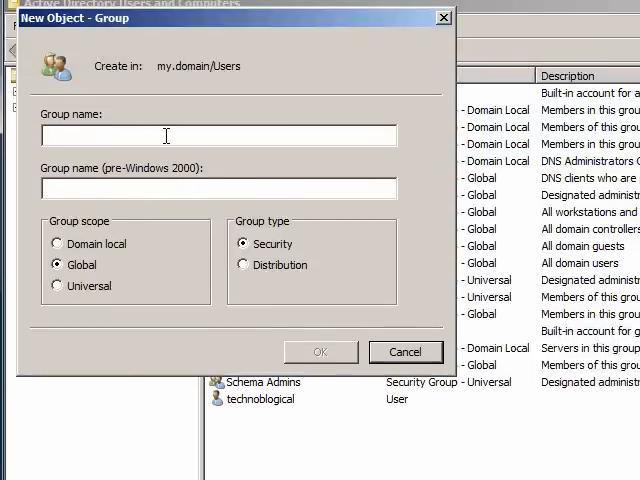
text(printerusers)
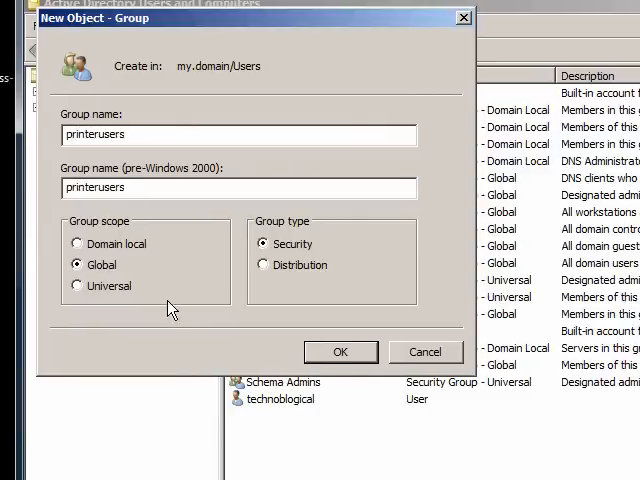
click(76, 244)
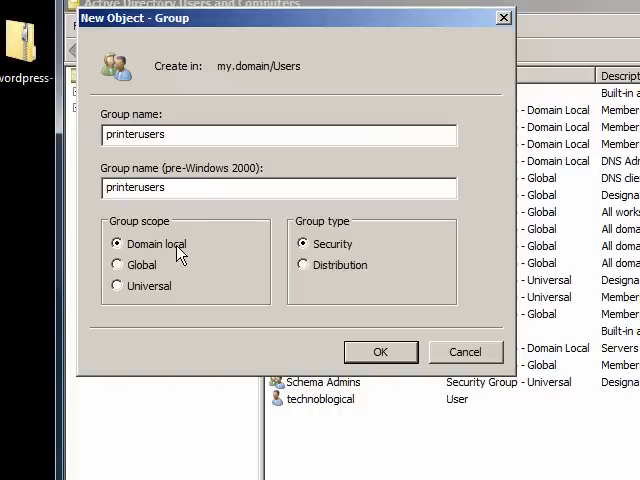
mouse_move(176, 258)
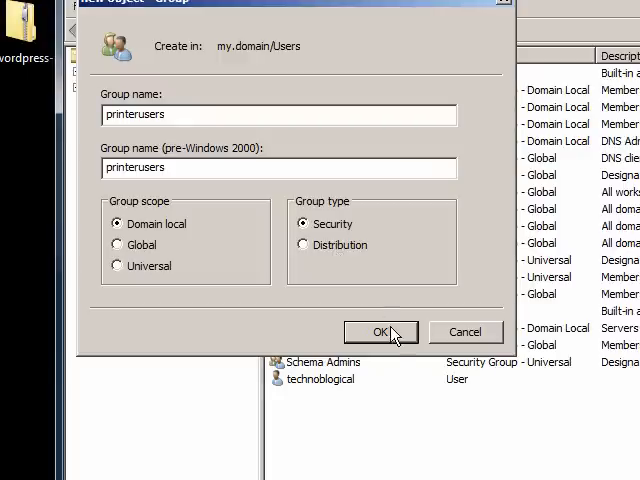
click(380, 332)
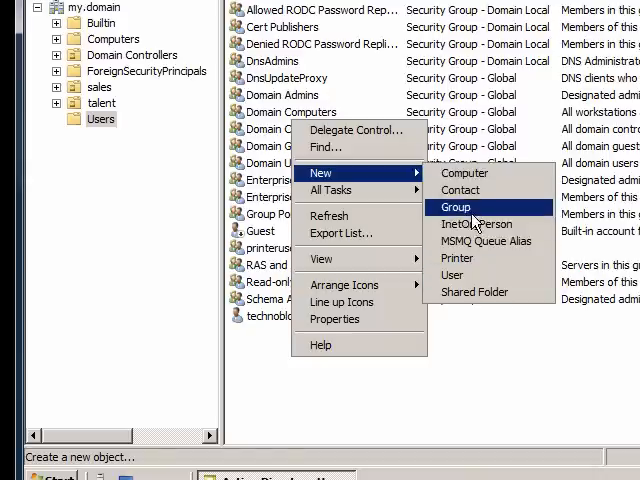
Step: Create the security group sales in Users and bring up its properties
click(456, 208)
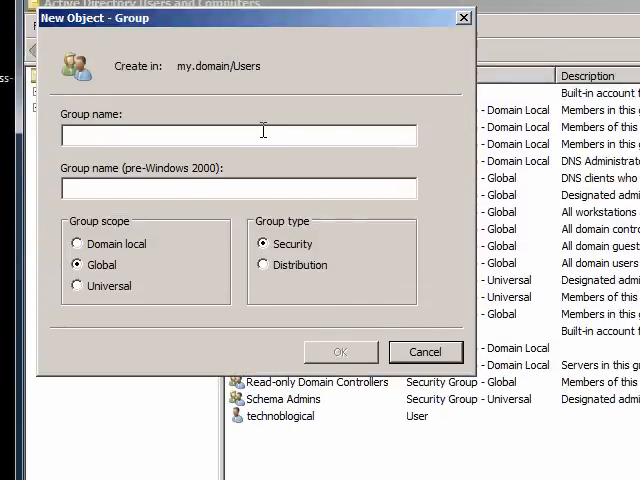
text(sales)
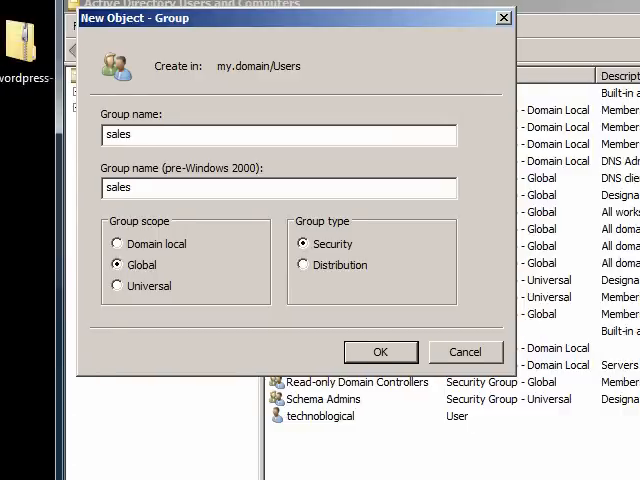
click(176, 286)
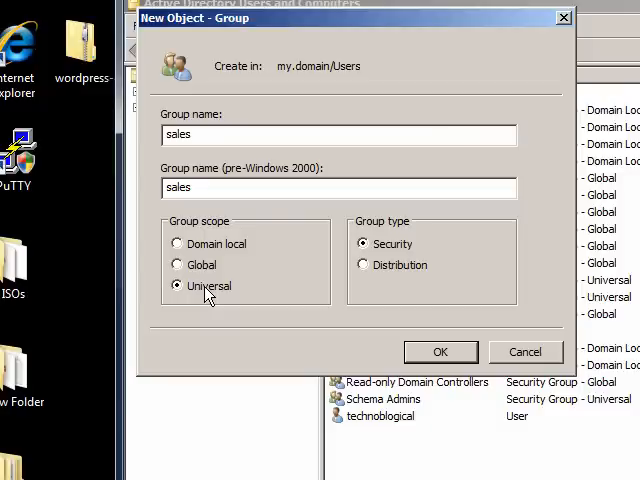
mouse_move(212, 264)
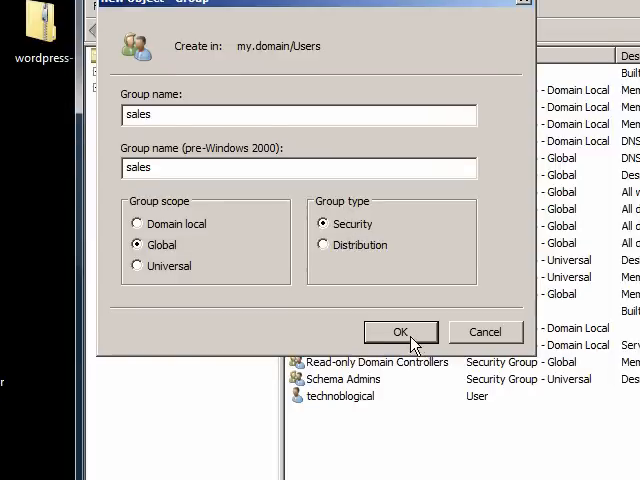
click(400, 332)
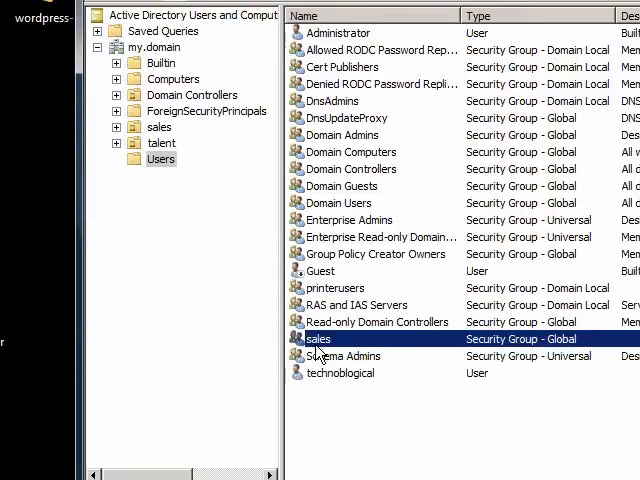
double_click(316, 340)
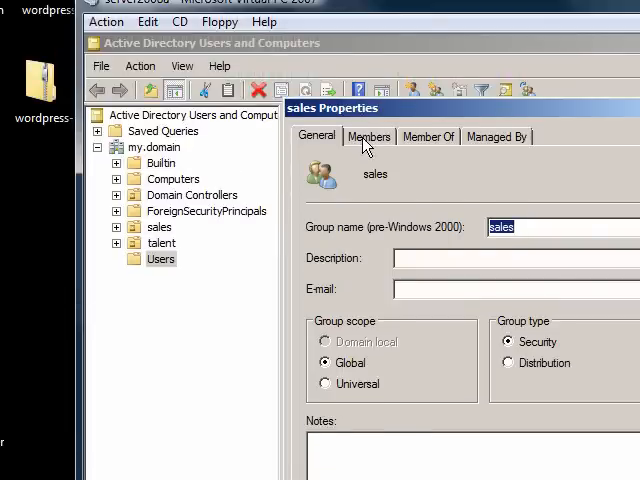
Step: Add the user fprefect to the sales group's Members list
click(368, 136)
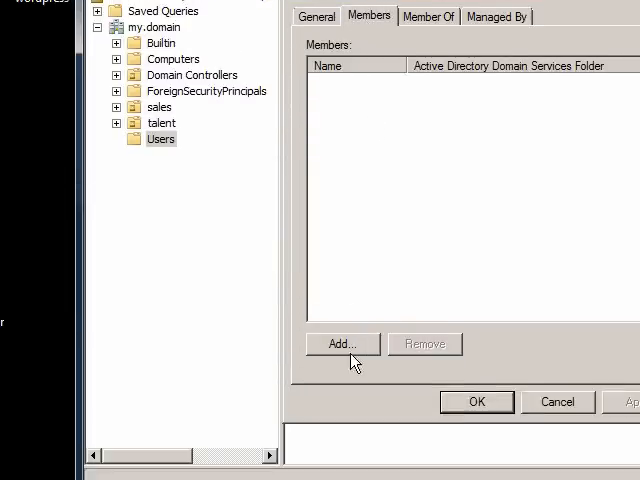
click(342, 344)
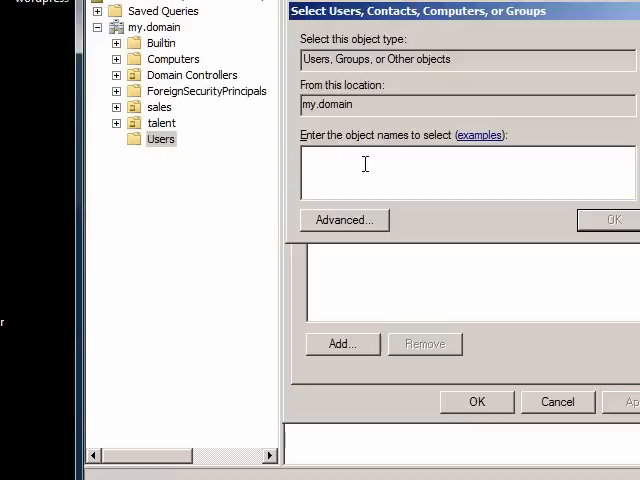
text(fprefect)
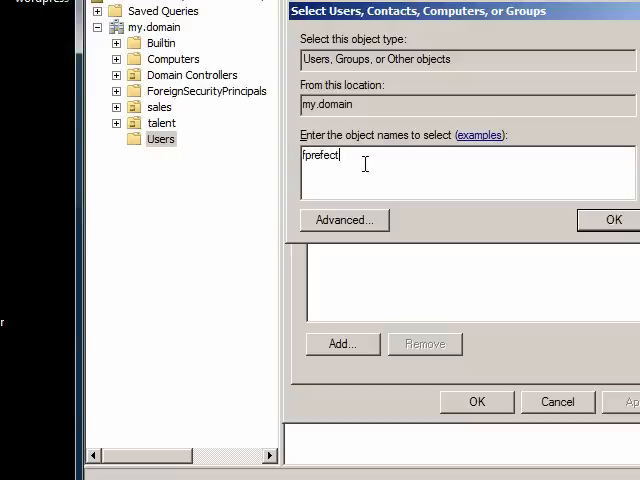
click(612, 220)
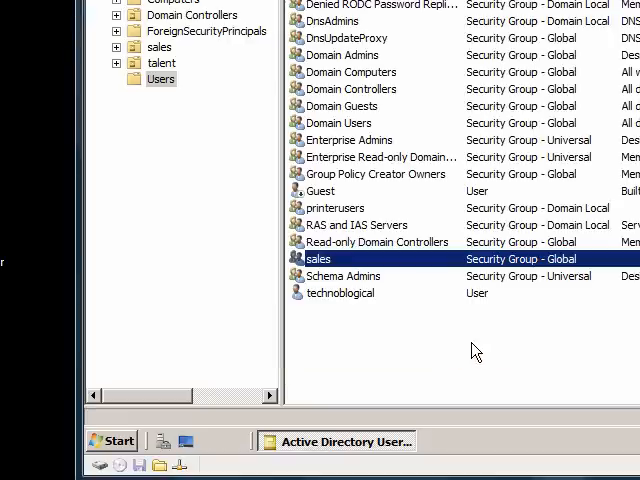
mouse_move(240, 138)
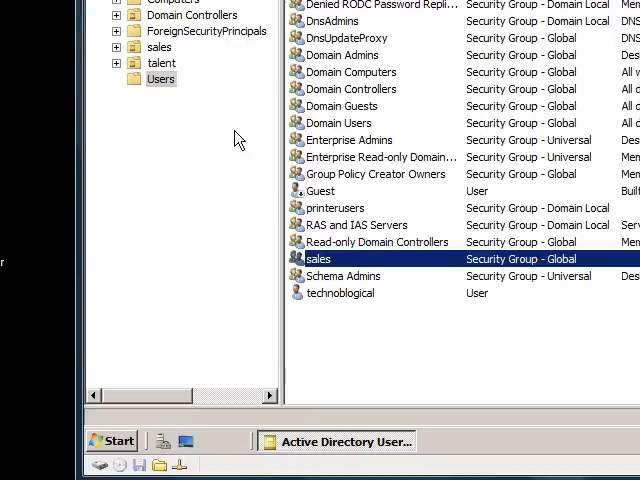
Step: Check ford prefect's Member Of list from the talent unit
click(162, 182)
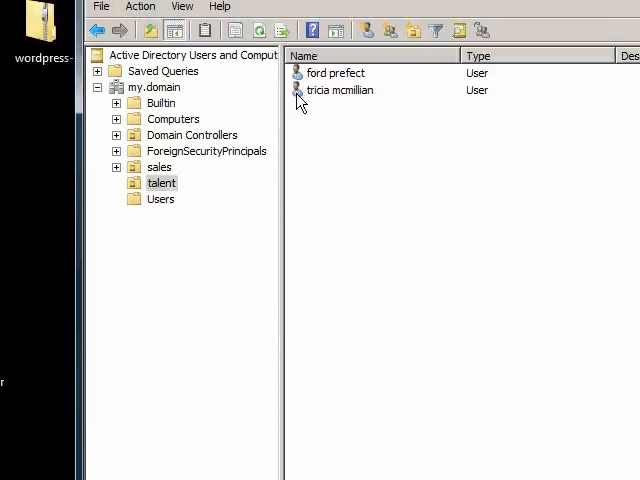
double_click(334, 72)
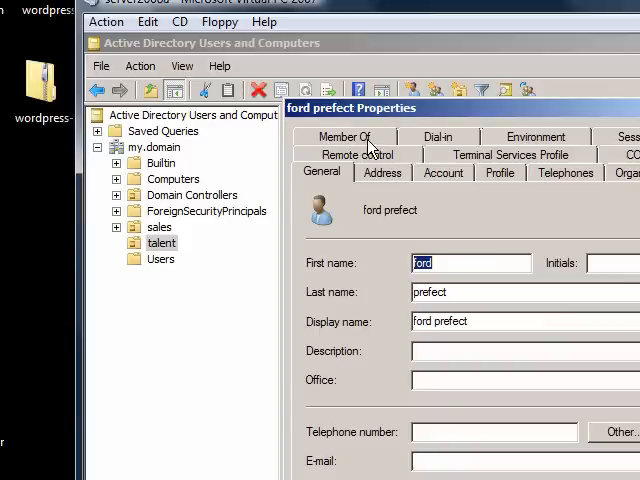
click(344, 136)
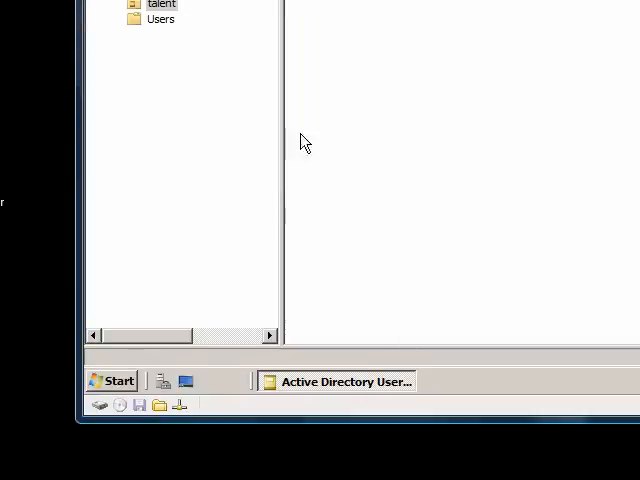
Step: Go back to the Users container and select technobiological, then sales
click(160, 138)
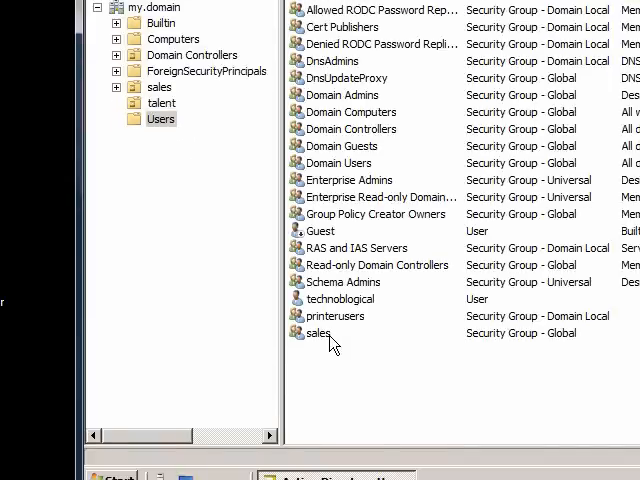
click(340, 298)
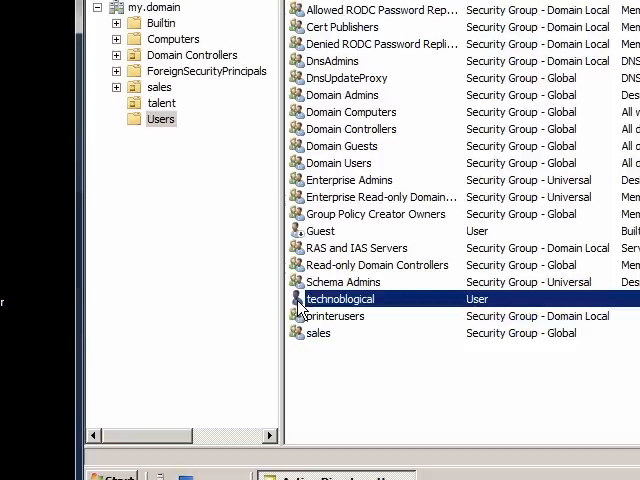
click(318, 332)
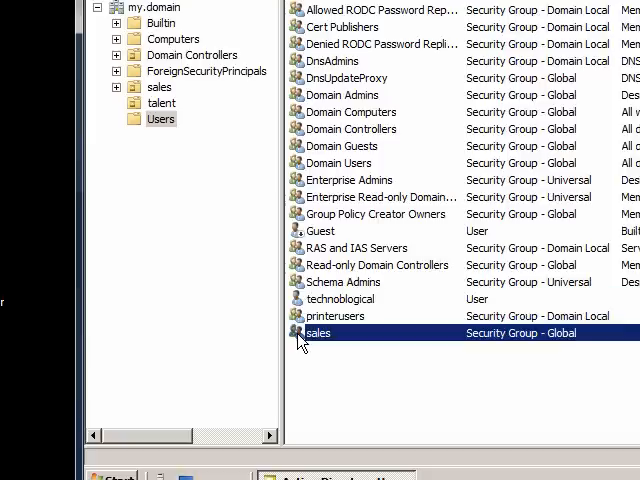
mouse_move(304, 344)
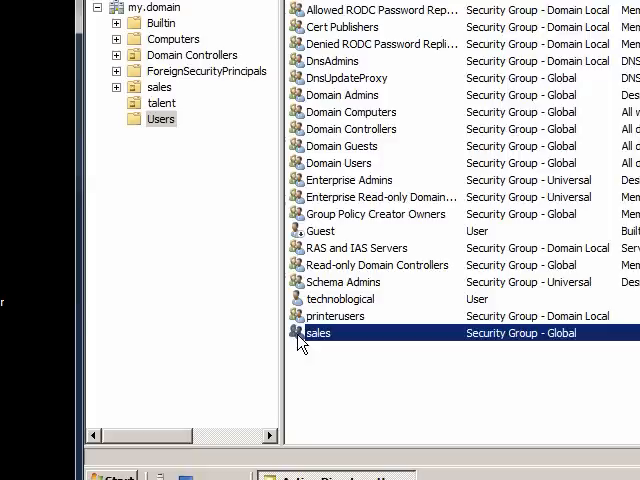
double_click(318, 332)
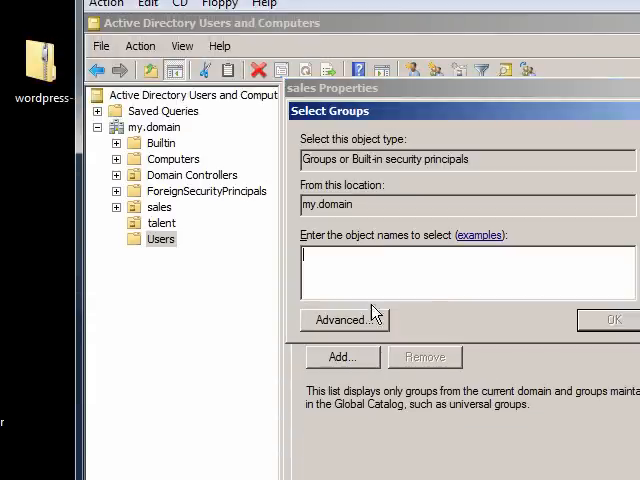
text(p)
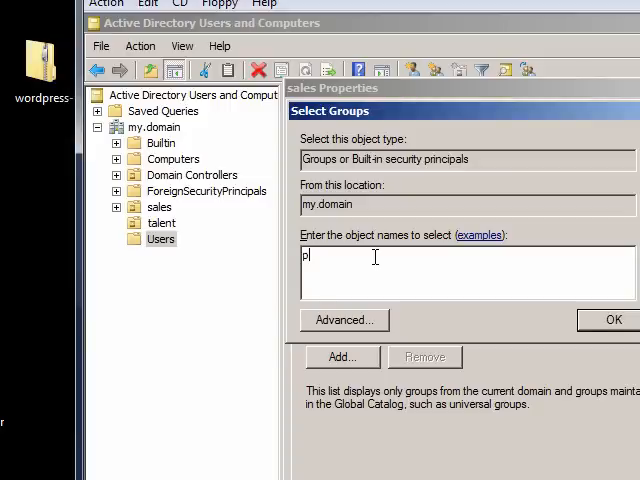
text(rintusers)
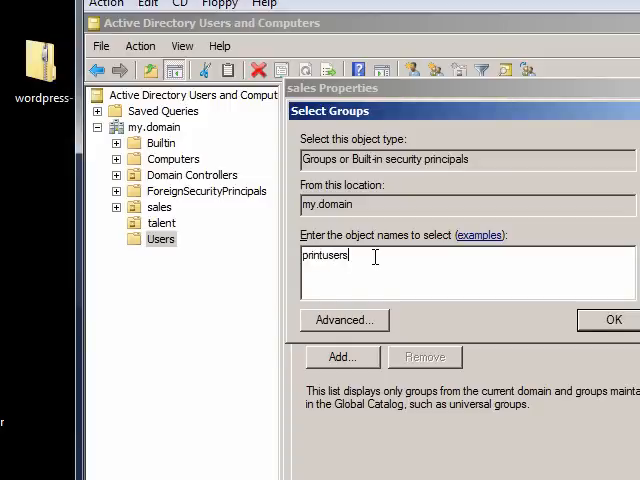
click(608, 320)
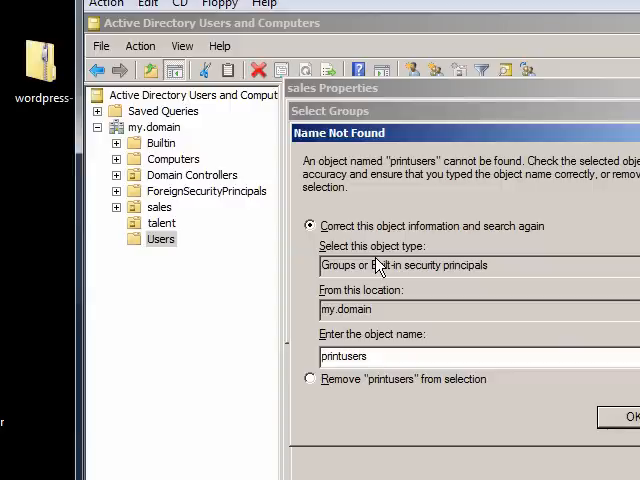
key(BackSpace)
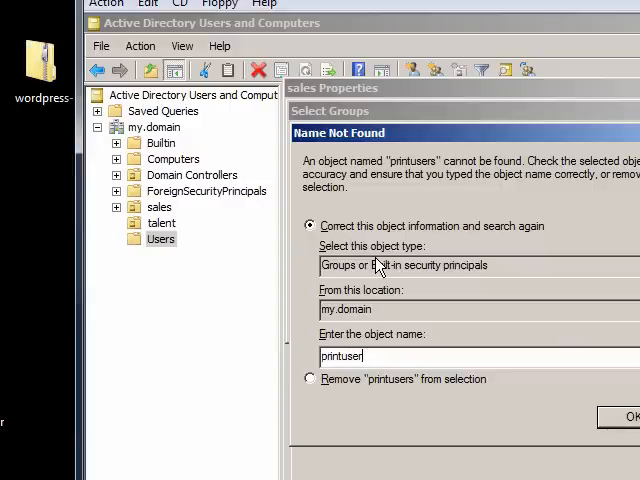
key(BackSpace)
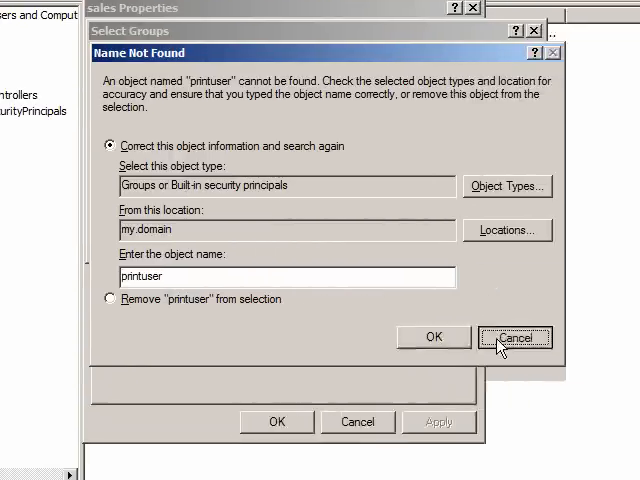
click(516, 336)
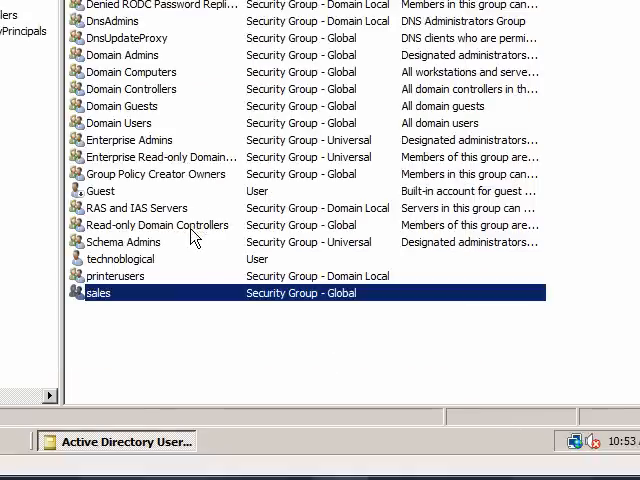
Step: Add the sales group to printerusers' Members list and apply the change
double_click(112, 276)
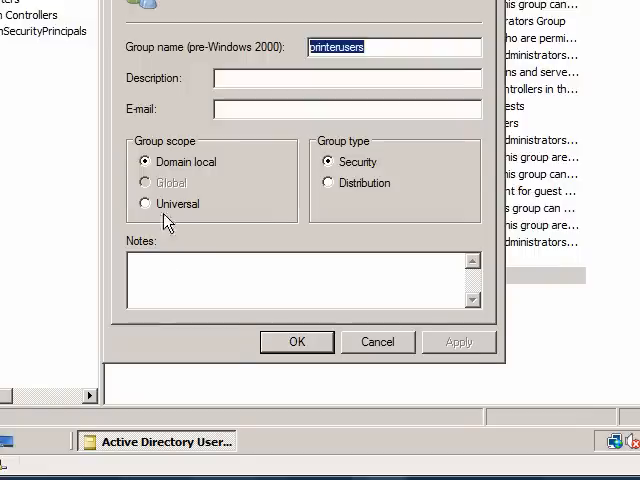
click(210, 136)
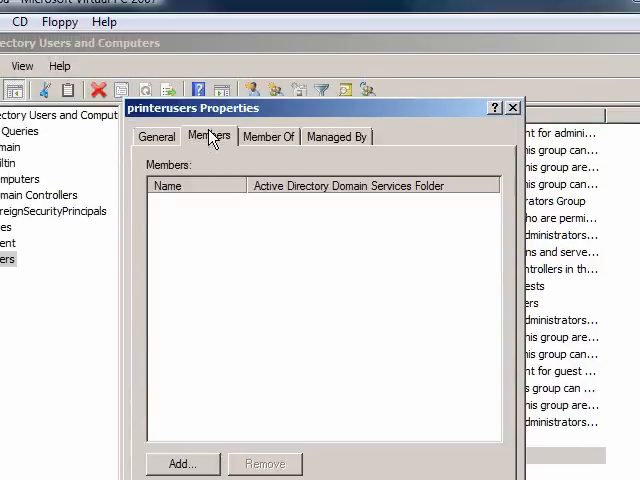
click(182, 464)
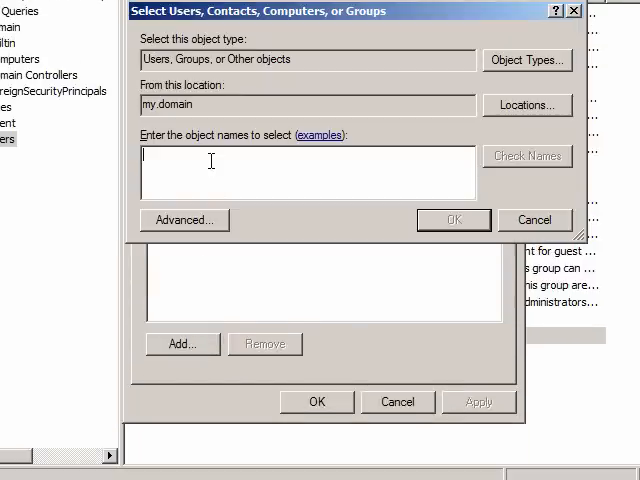
text(sales)
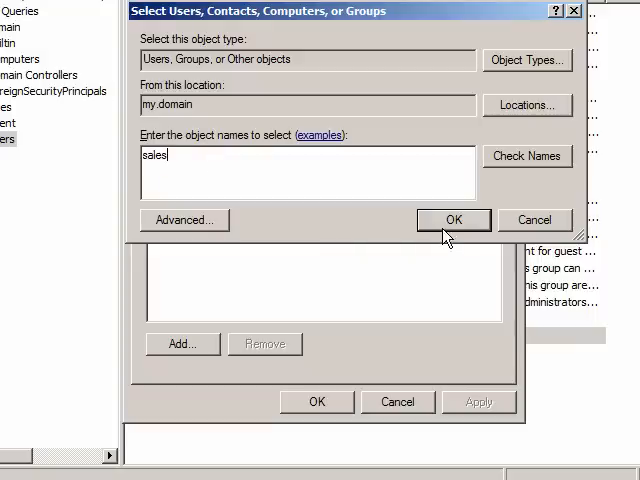
click(452, 220)
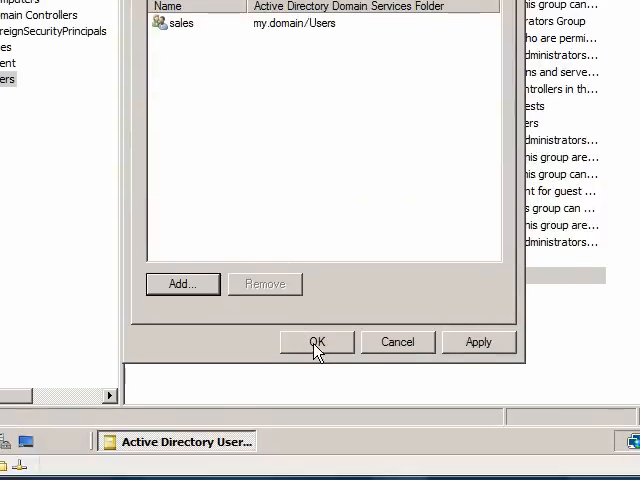
click(316, 342)
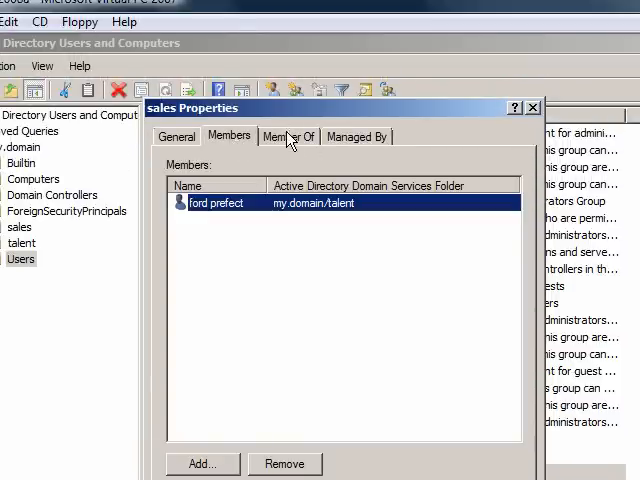
Step: Review sales' Member Of and Managed By details
click(288, 136)
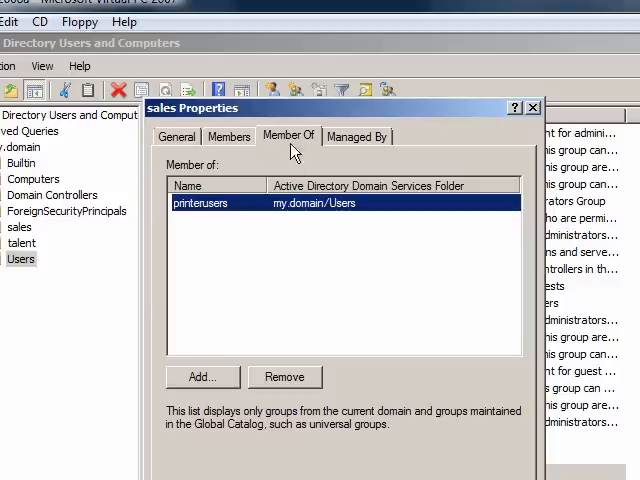
click(356, 136)
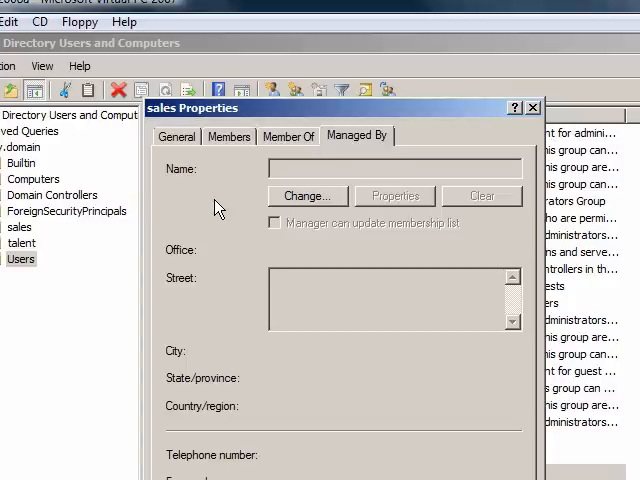
mouse_move(236, 264)
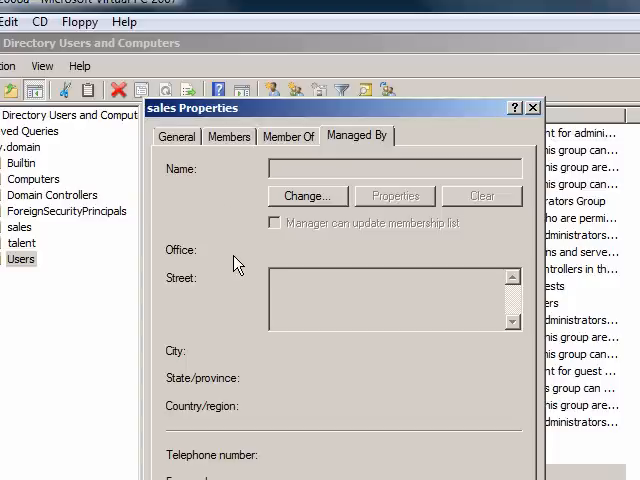